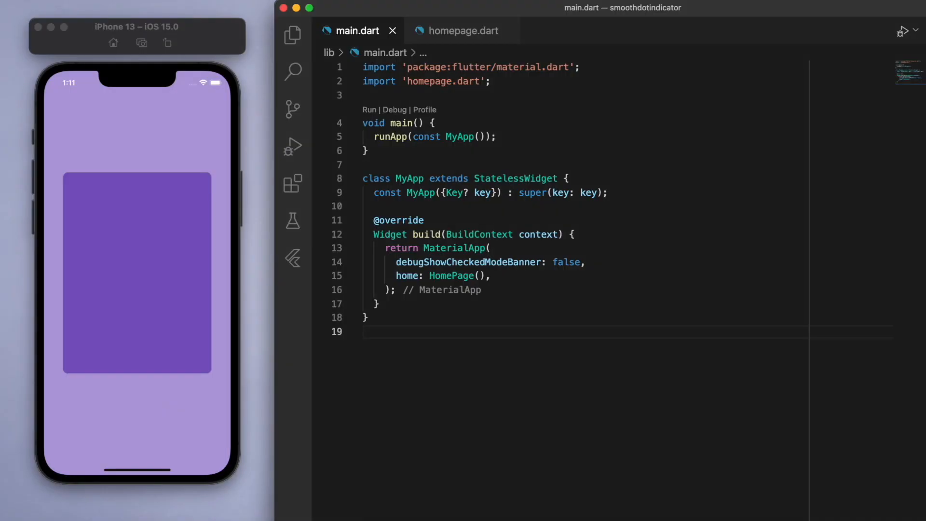
Step: Follow MyApp and HomePage from main.dart to the HomePage class in homepage.dart
{"action": "left_click", "coordinate": [456, 136]}
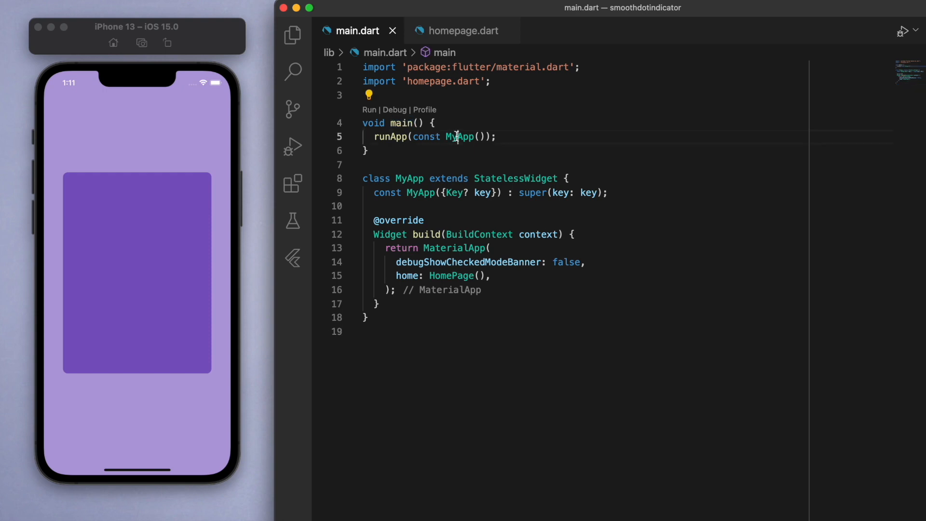
{"action": "left_click", "coordinate": [452, 276]}
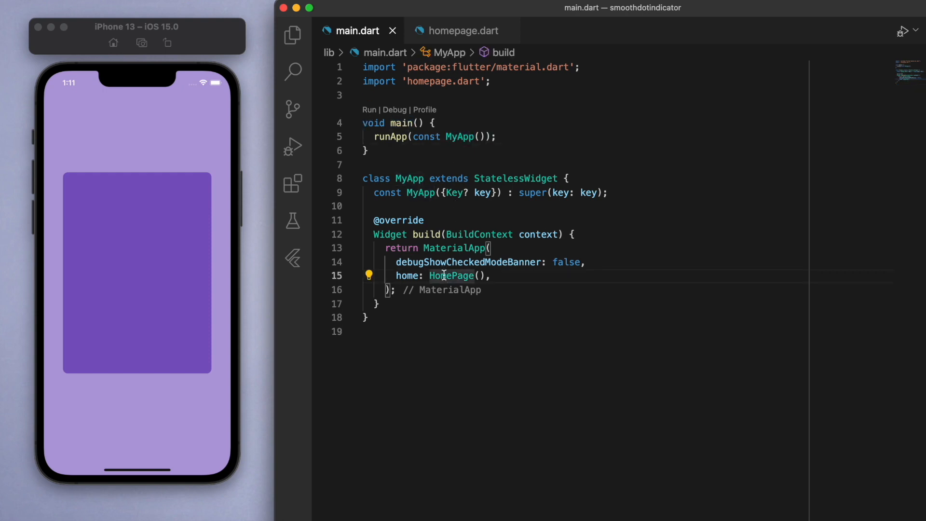
{"action": "left_click", "coordinate": [463, 30]}
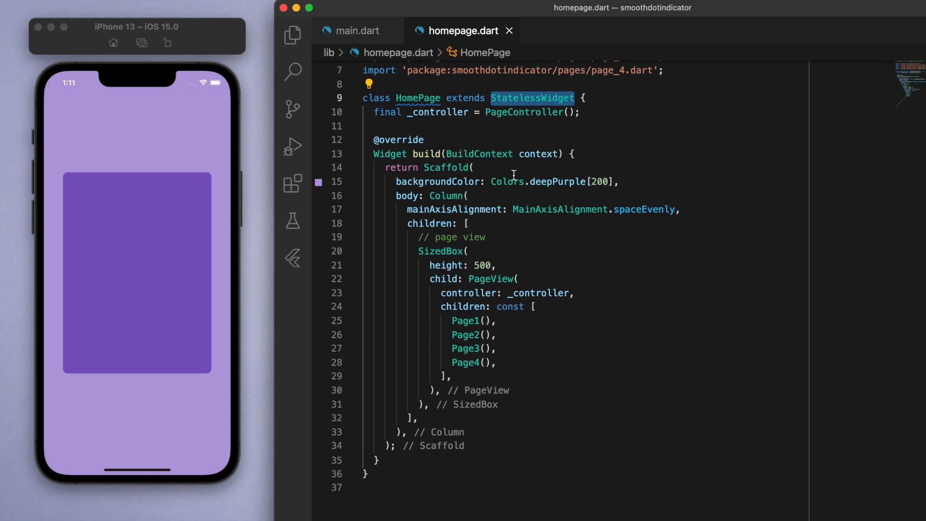
Step: Review the four pages in the PageView and open page_1.dart
{"action": "scroll", "scroll_direction": "up", "scroll_amount": 3}
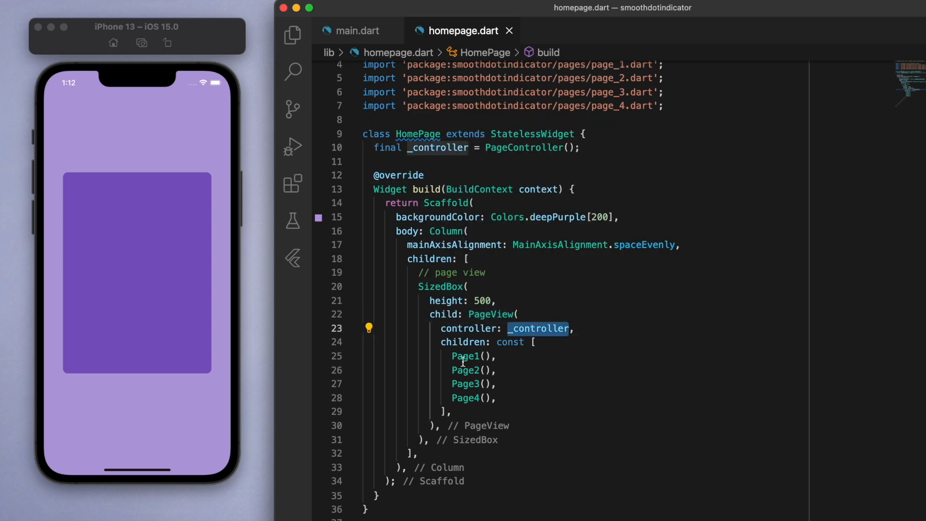
{"action": "left_click", "coordinate": [498, 398]}
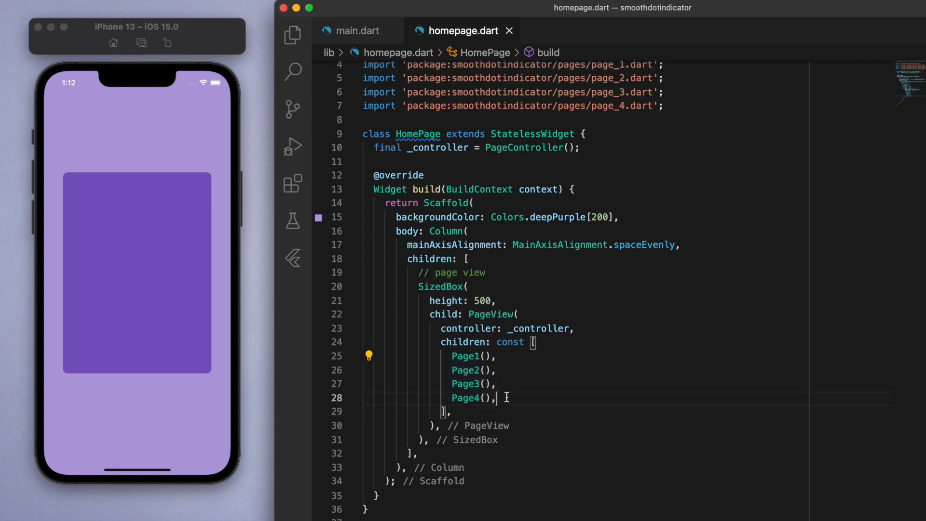
{"action": "left_click", "coordinate": [292, 34]}
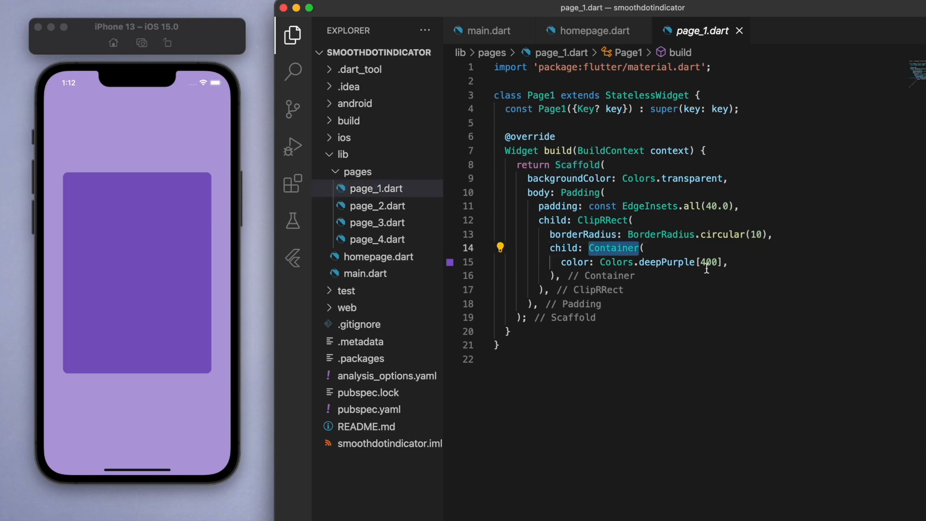
Step: Collapse the pages folder and view pubspec.yaml's smooth_page_indicator ^1.0.0+2 dependency
{"action": "left_click", "coordinate": [357, 172]}
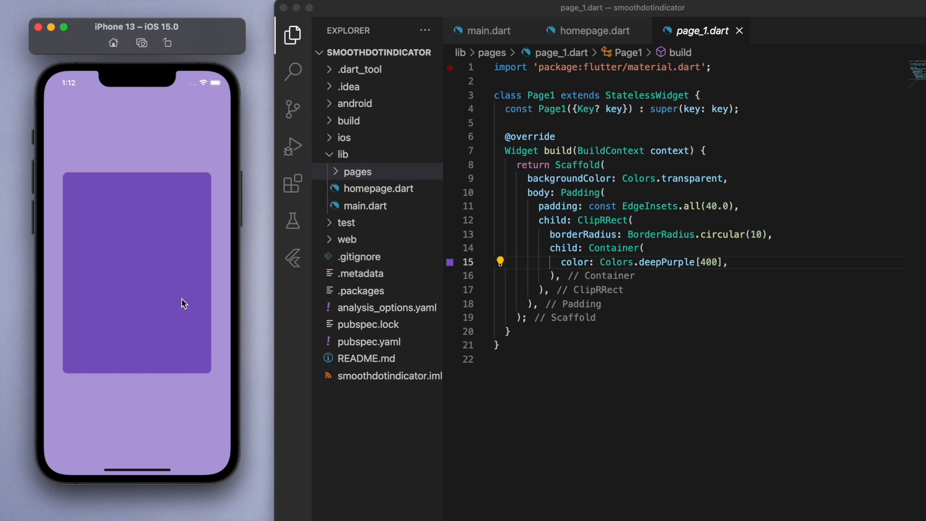
{"action": "left_click", "coordinate": [593, 30]}
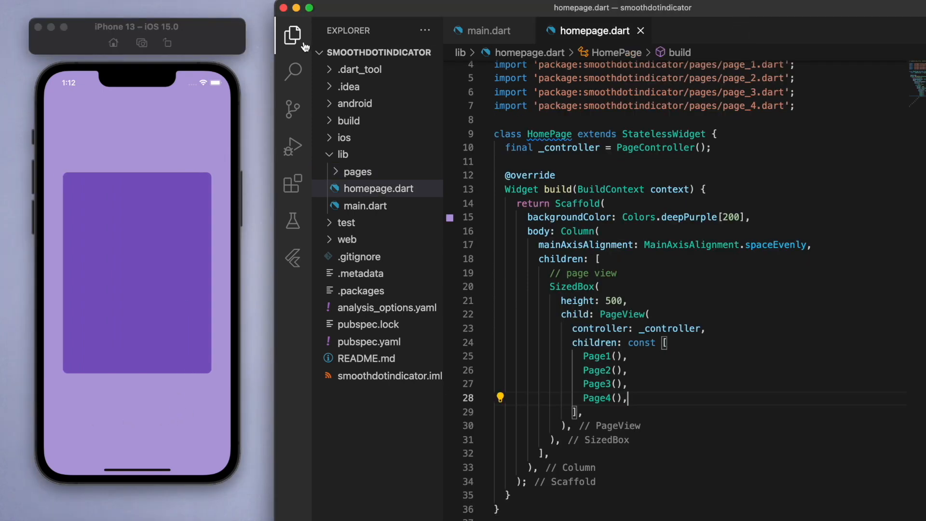
{"action": "left_click", "coordinate": [371, 341]}
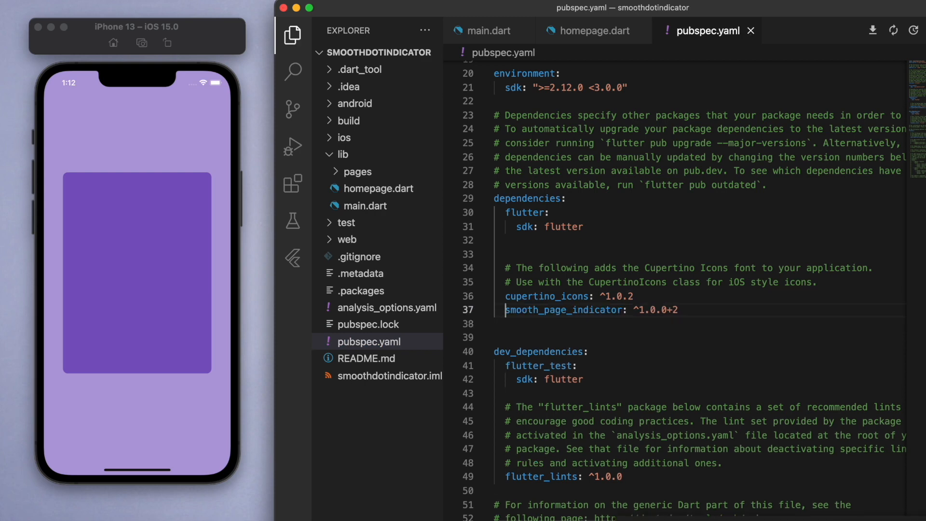
Step: Select the smooth_page_indicator version, then return to homepage.dart below the SizedBox
{"action": "double_click", "coordinate": [656, 310]}
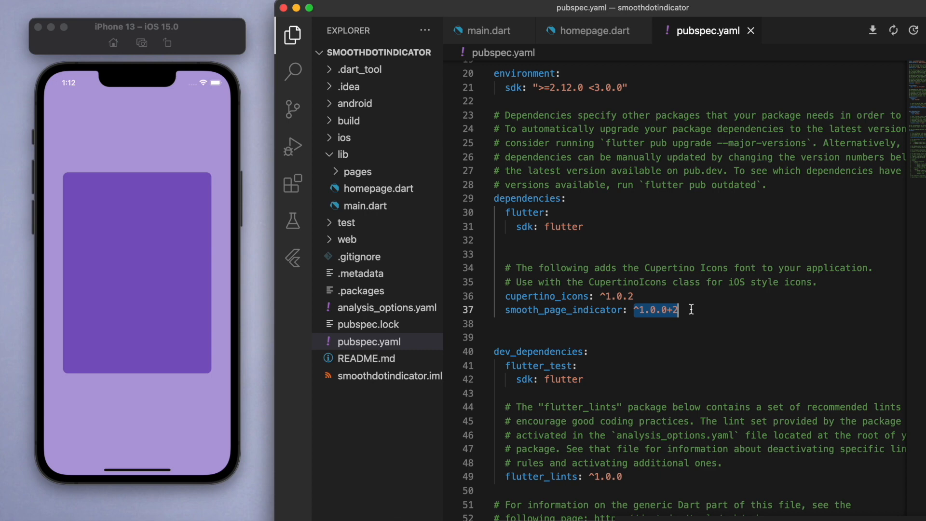
{"action": "left_click", "coordinate": [593, 31]}
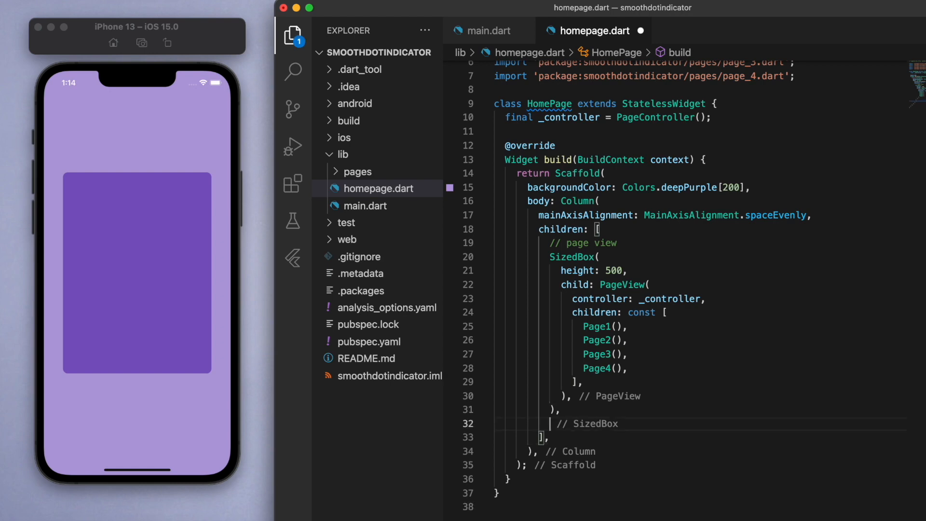
Step: Add a SmoothPageIndicator using _controller with count 4 and begin an ExpandingDotsEffect
{"action": "type", "text": "SmoothPageIndicator(controller: _controller, count: count),"}
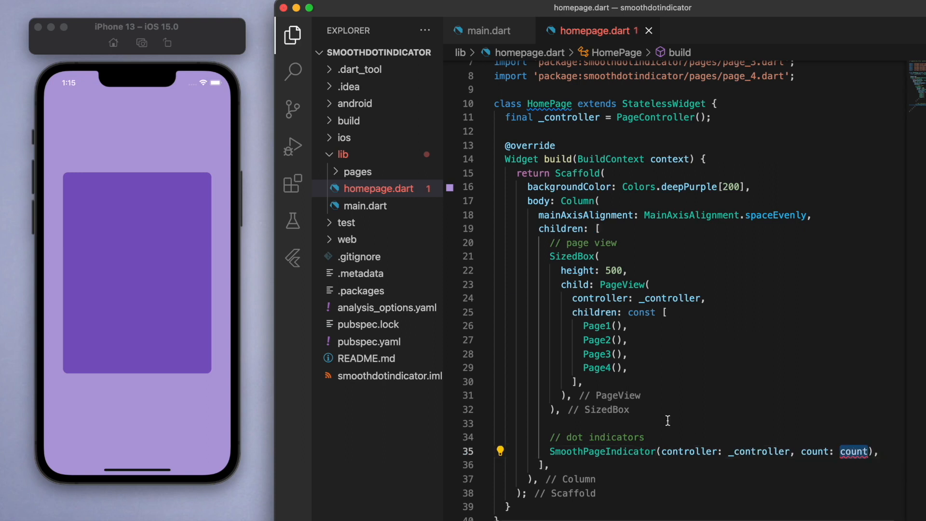
{"action": "type", "text": "4,"}
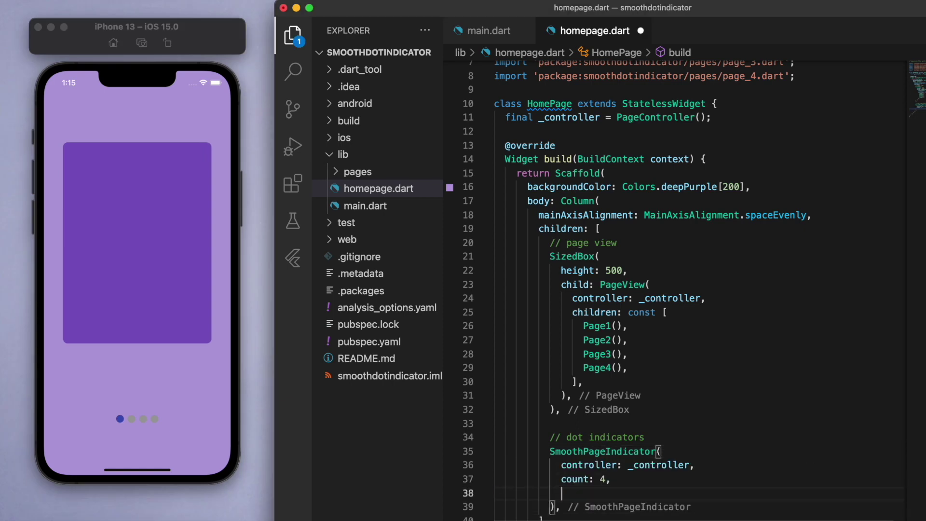
{"action": "type", "text": "effect: ExpandingDotsEffect(),"}
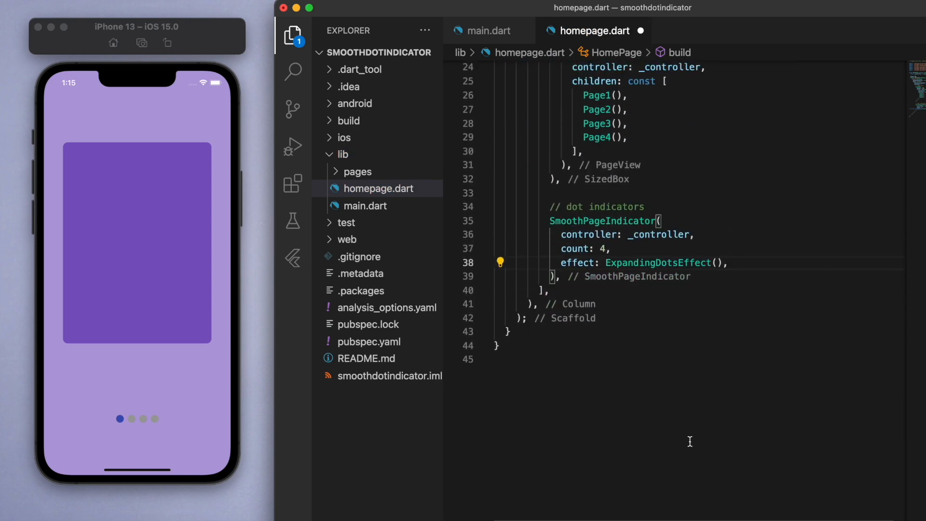
Step: Give ExpandingDotsEffect a deep purple active dot, shade100 dots, 30×30 size and spacing
{"action": "type", "text": "activeDotColor: Colors.deepPurple,"}
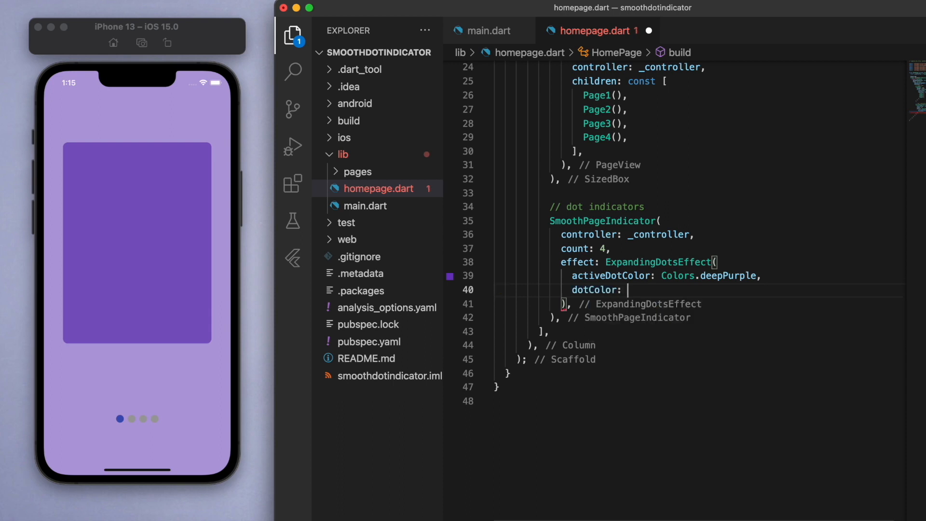
{"action": "type", "text": "Colors.deepPurple.shade100"}
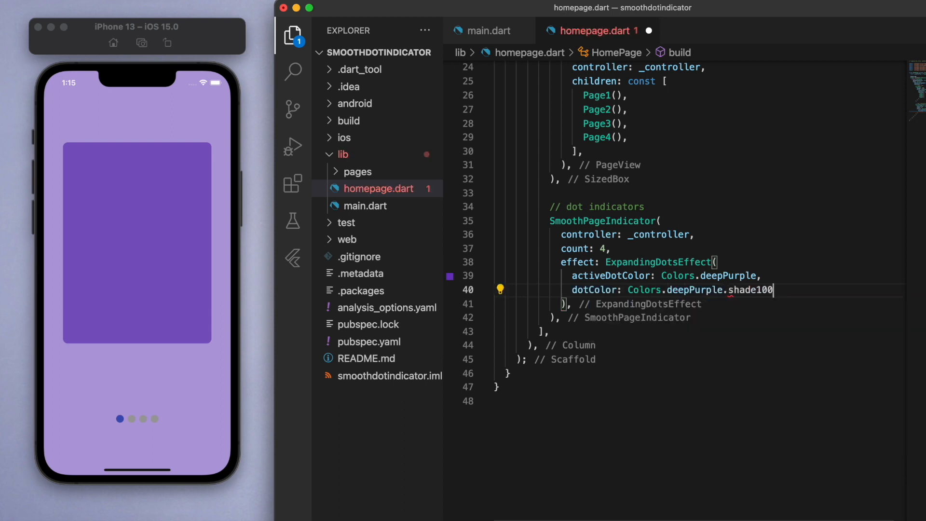
{"action": "type", "text": "dotW"}
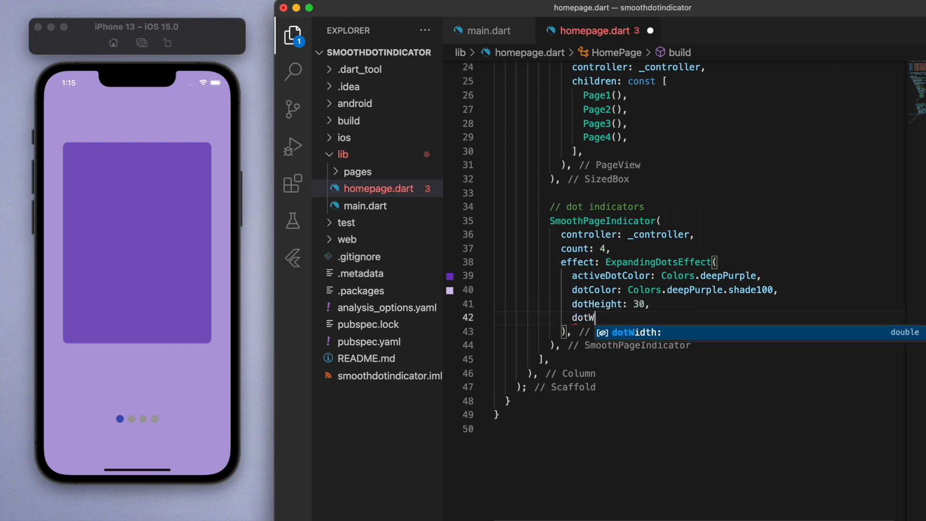
{"action": "type", "text": "idth: 30,"}
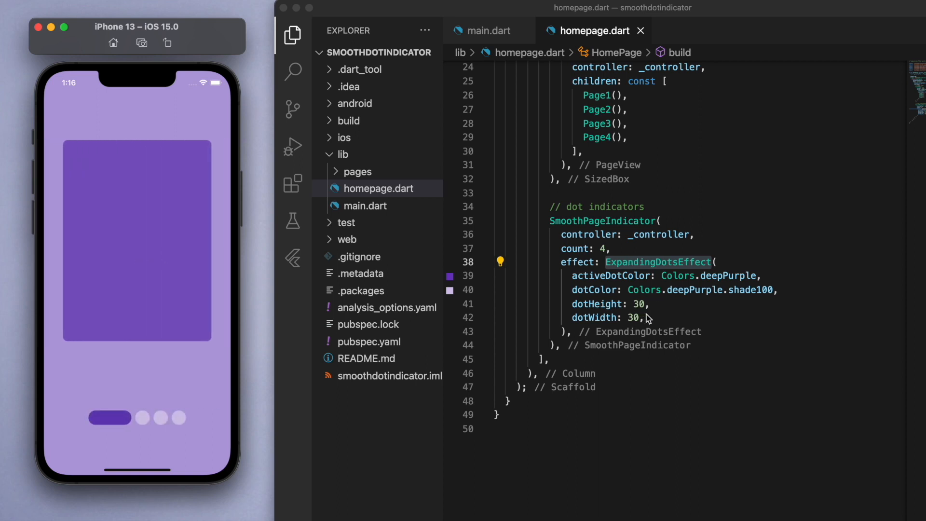
{"action": "type", "text": "spacing:"}
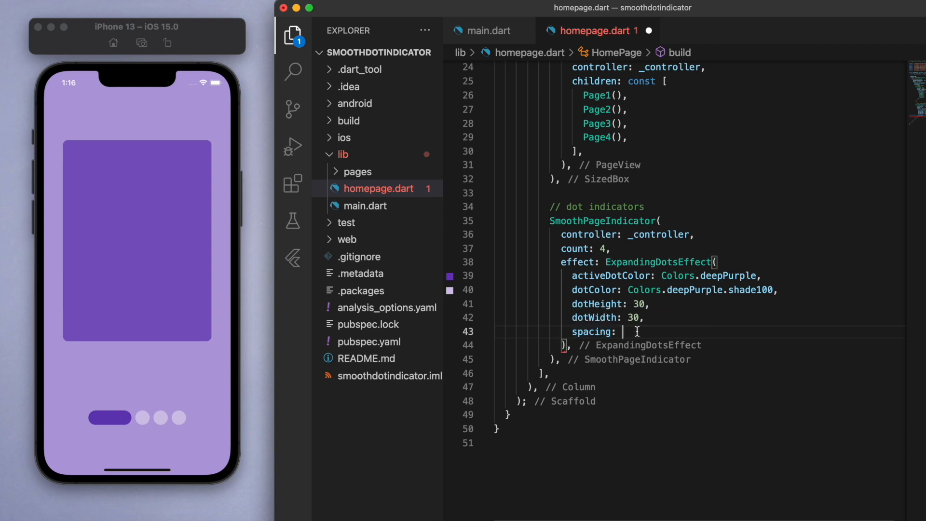
{"action": "type", "text": "30"}
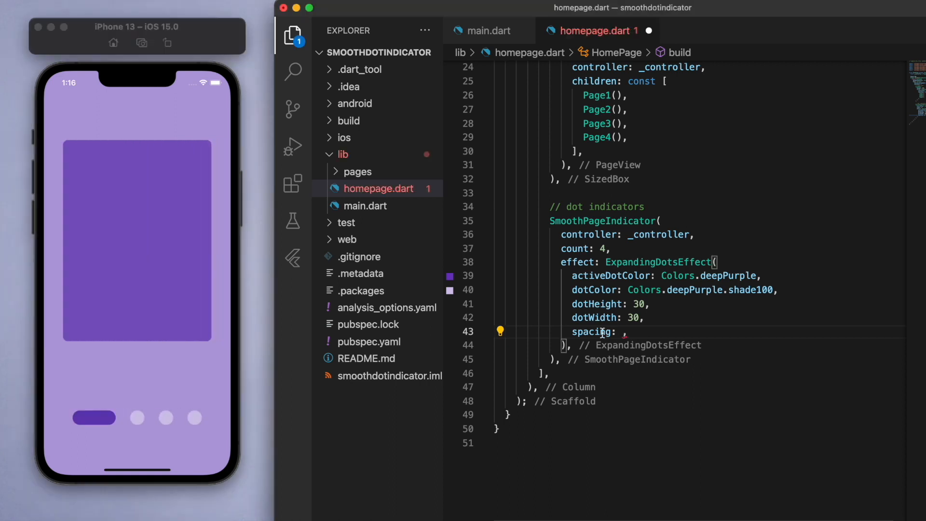
Step: Set dot spacing to 16 and change the effect to JumpingDotEffect
{"action": "type", "text": "16"}
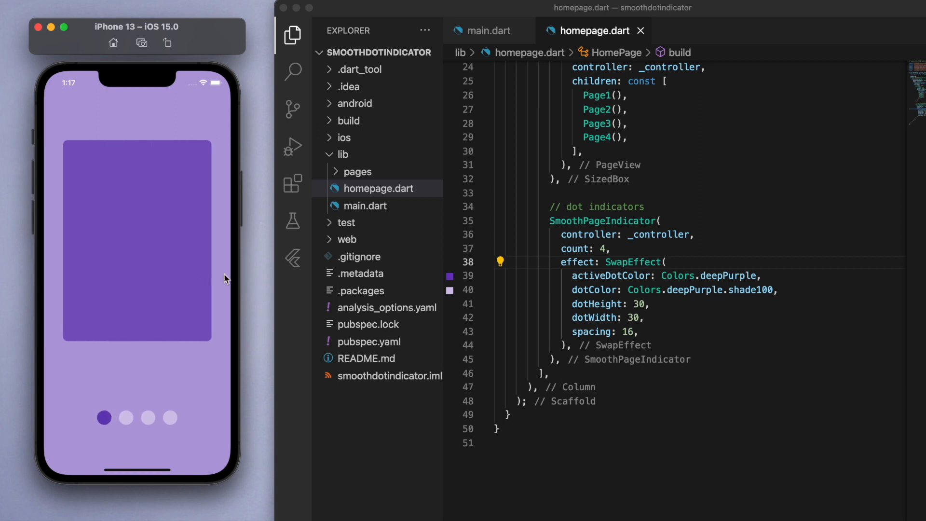
{"action": "type", "text": "JumpingDotEffect"}
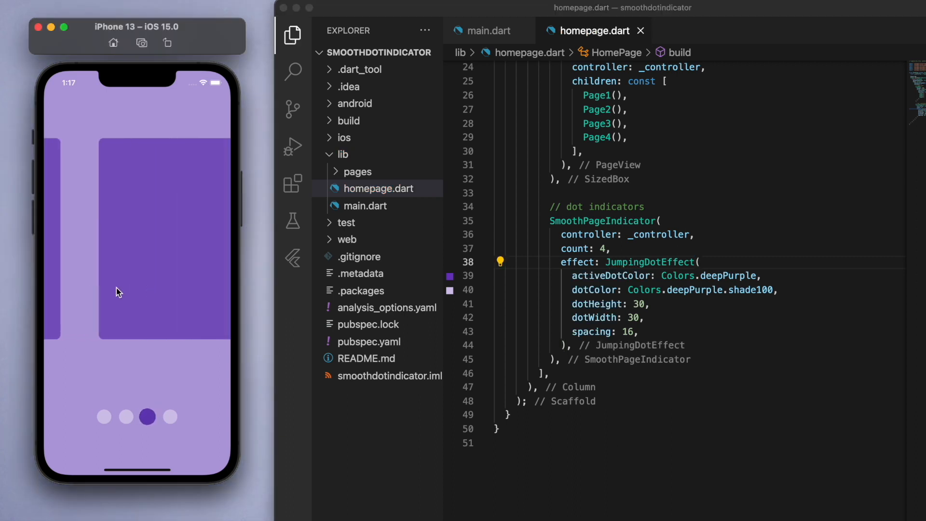
Step: Add verticalOffset: 50 to the JumpingDotEffect after spacing: 16
{"action": "key", "text": "Enter"}
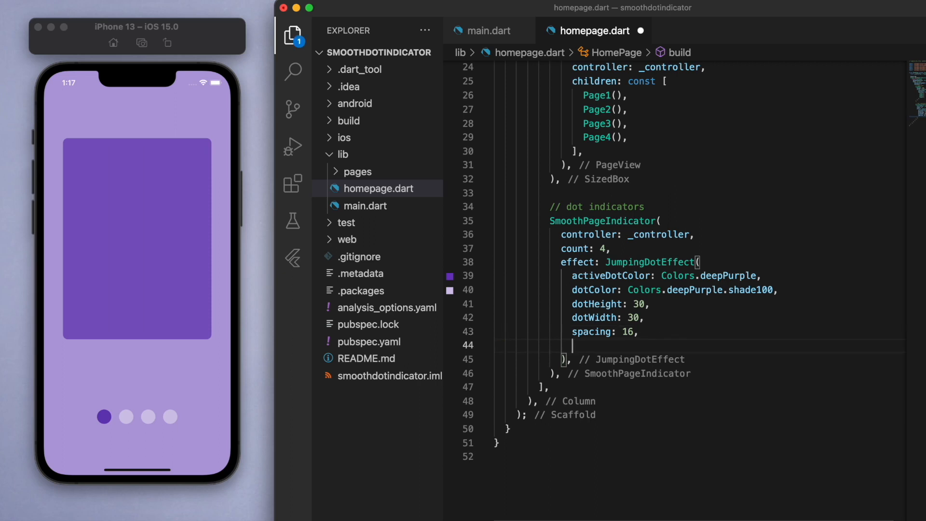
{"action": "type", "text": "verticalOffset:"}
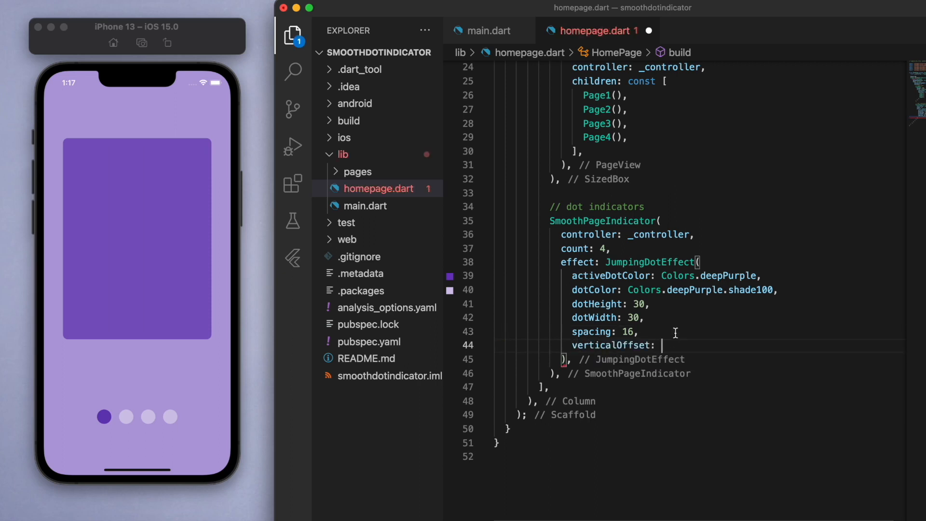
{"action": "mouse_move", "coordinate": [646, 345]}
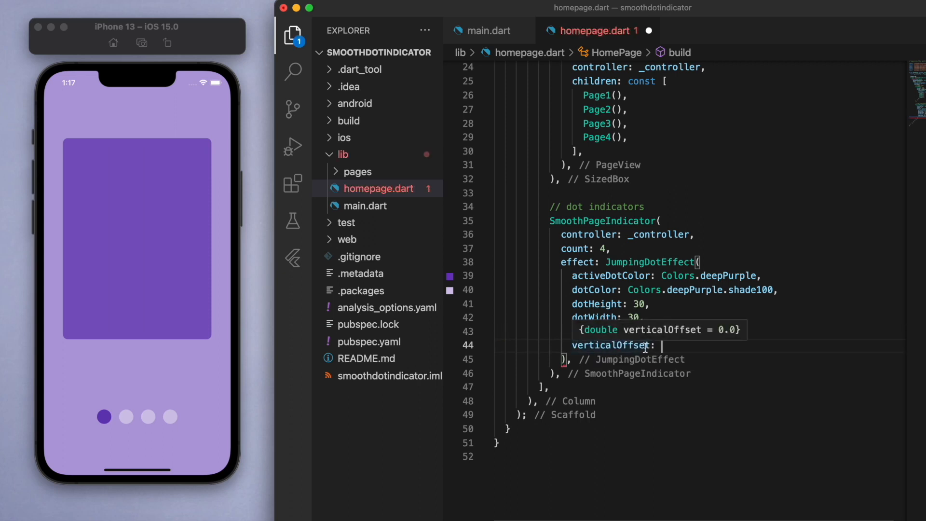
{"action": "type", "text": "spacing: 16,"}
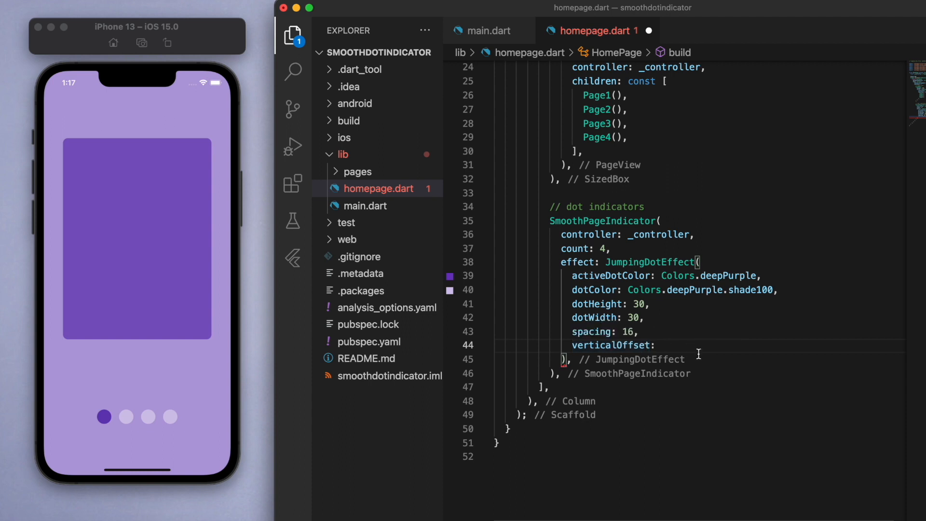
{"action": "type", "text": "10"}
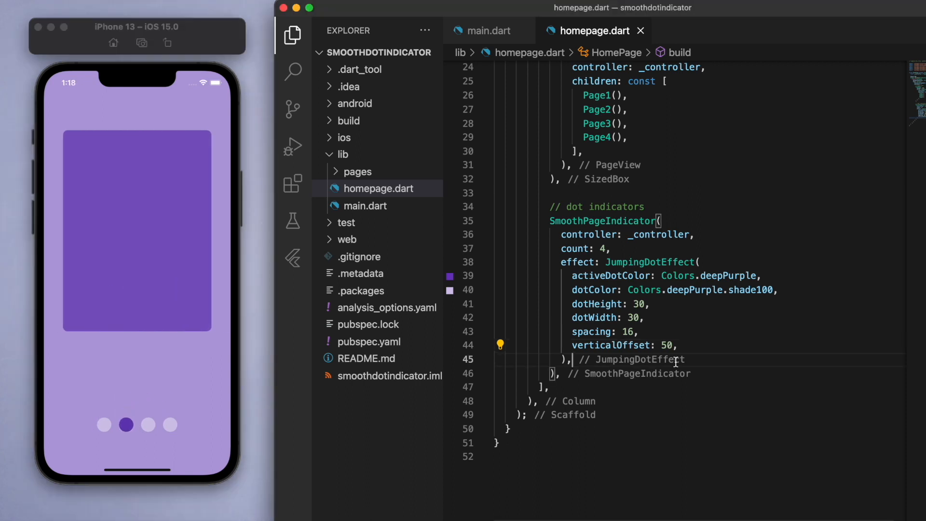
{"action": "key", "text": "enter"}
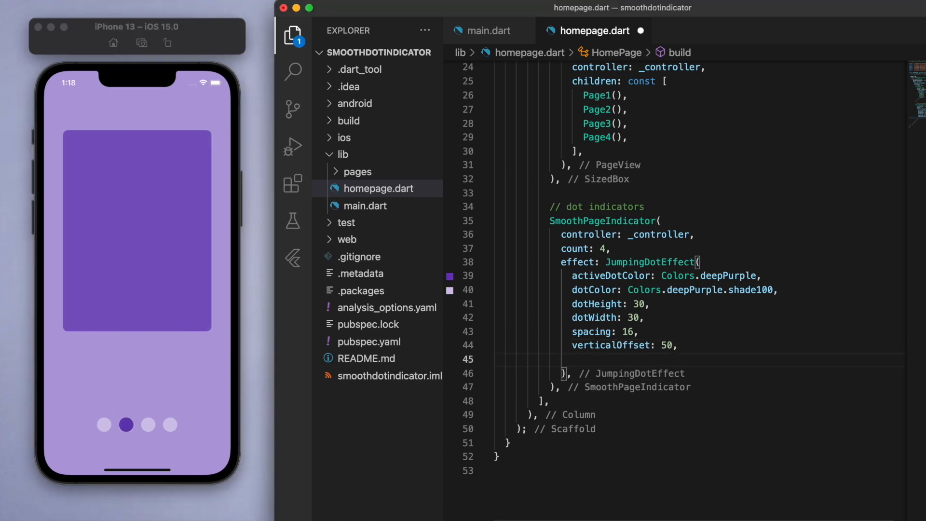
Step: Comment out verticalOffset and add a jumpScale of 3 to the effect
{"action": "type", "text": "jumpScale: ,"}
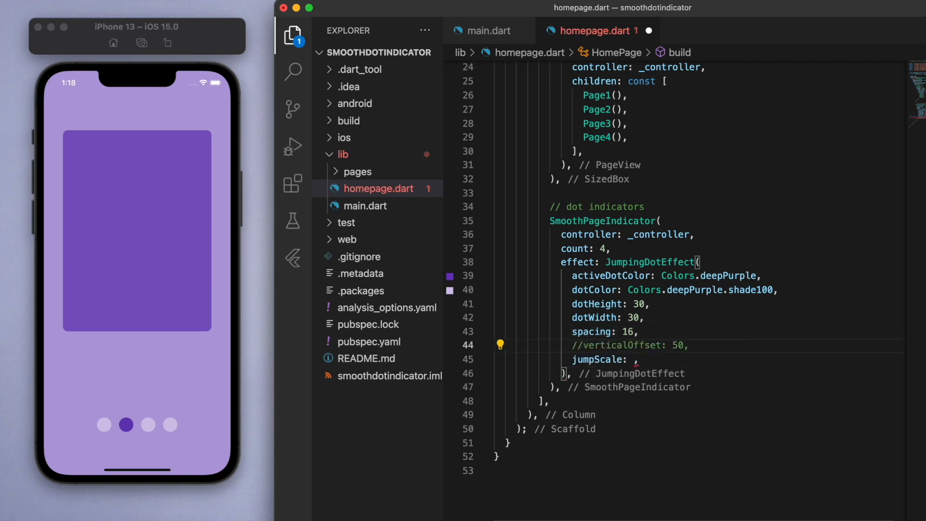
{"action": "mouse_move", "coordinate": [599, 359]}
{"action": "type", "text": "5"}
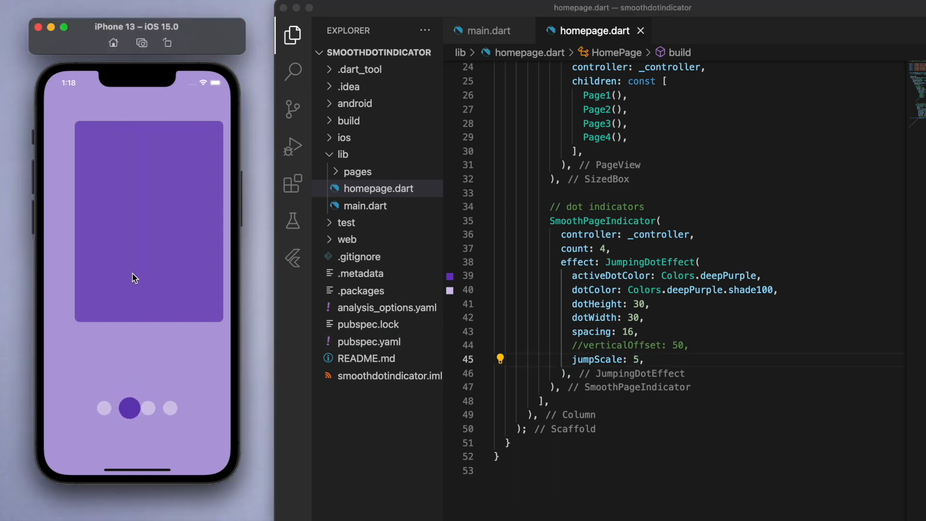
{"action": "type", "text": "3"}
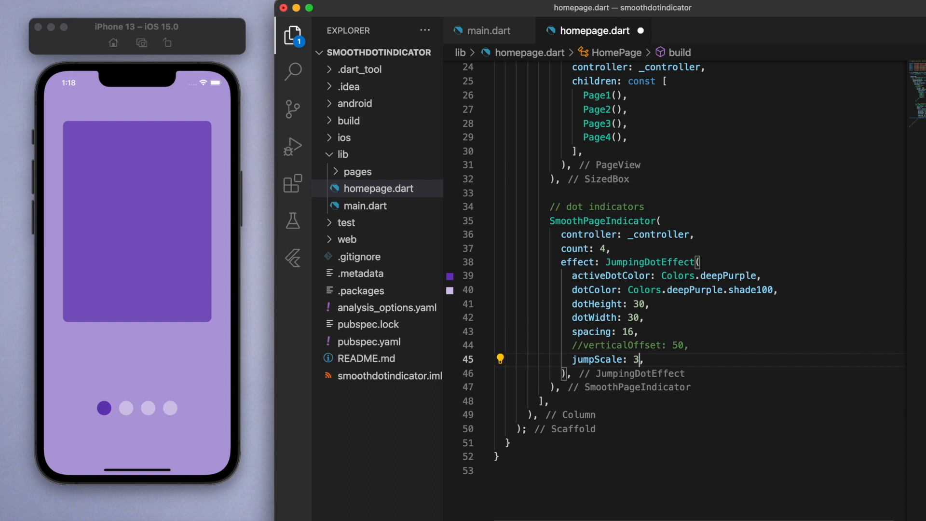